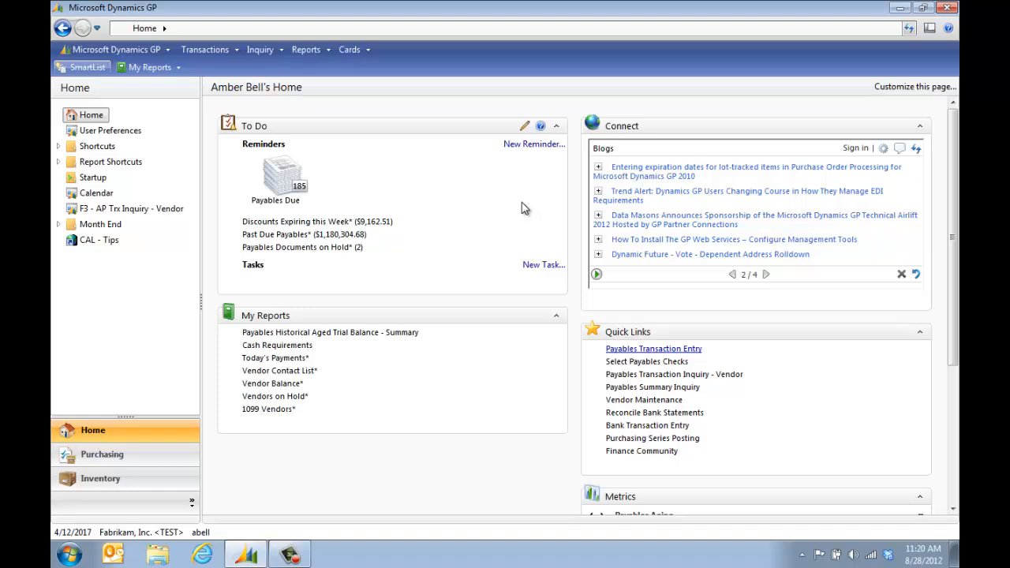
{"action": "mouse_move", "coordinate": [205, 49]}
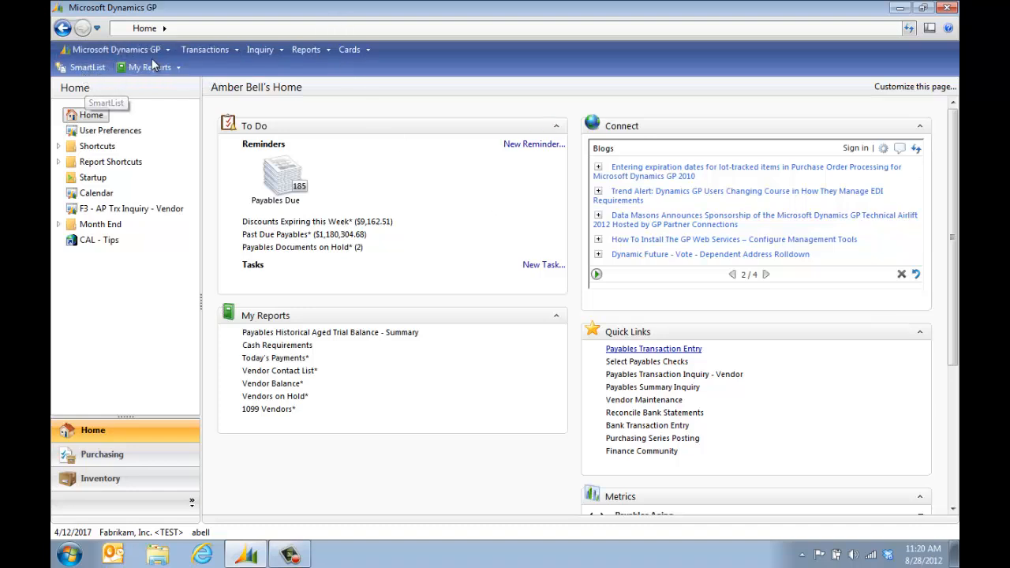
{"action": "mouse_move", "coordinate": [213, 71]}
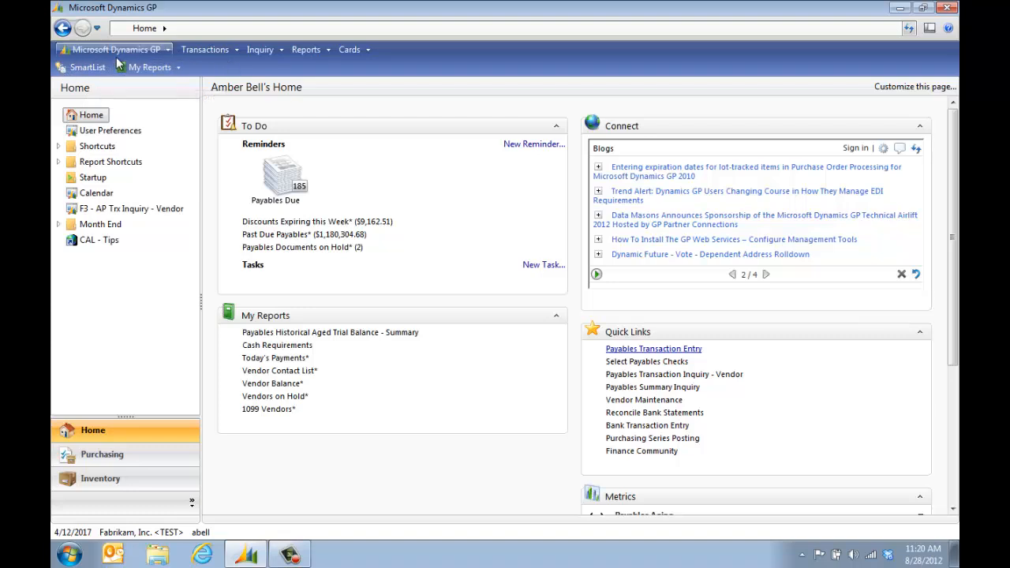
{"action": "mouse_move", "coordinate": [111, 49]}
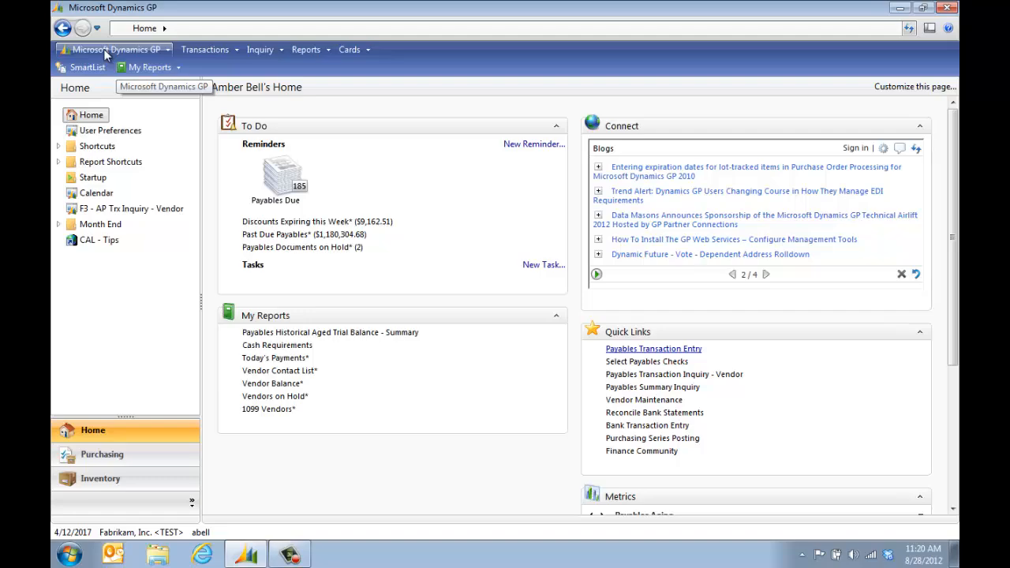
- Open the Microsoft Dynamics GP menu from the Home page
{"action": "left_click", "coordinate": [111, 49]}
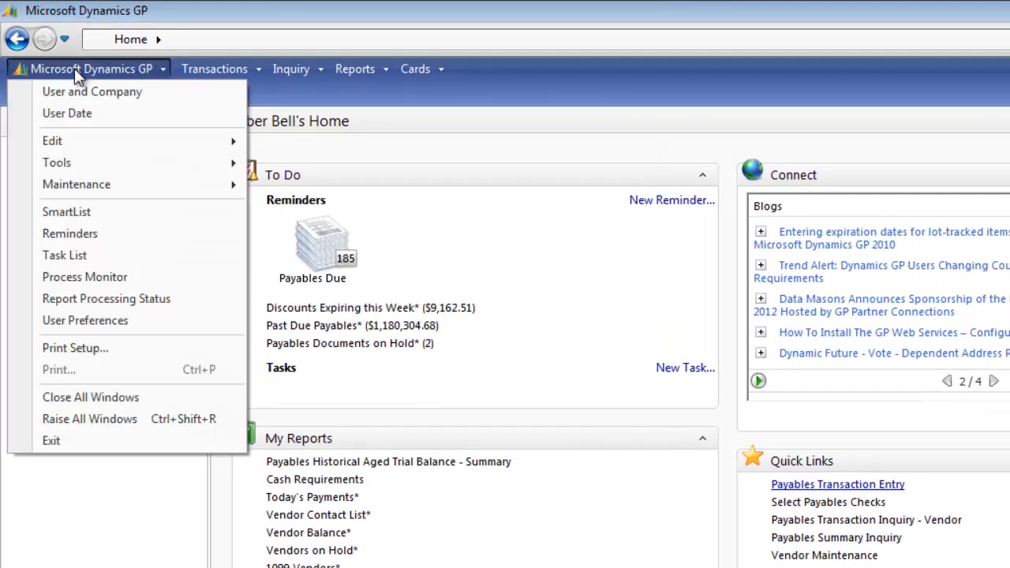
{"action": "mouse_move", "coordinate": [66, 211]}
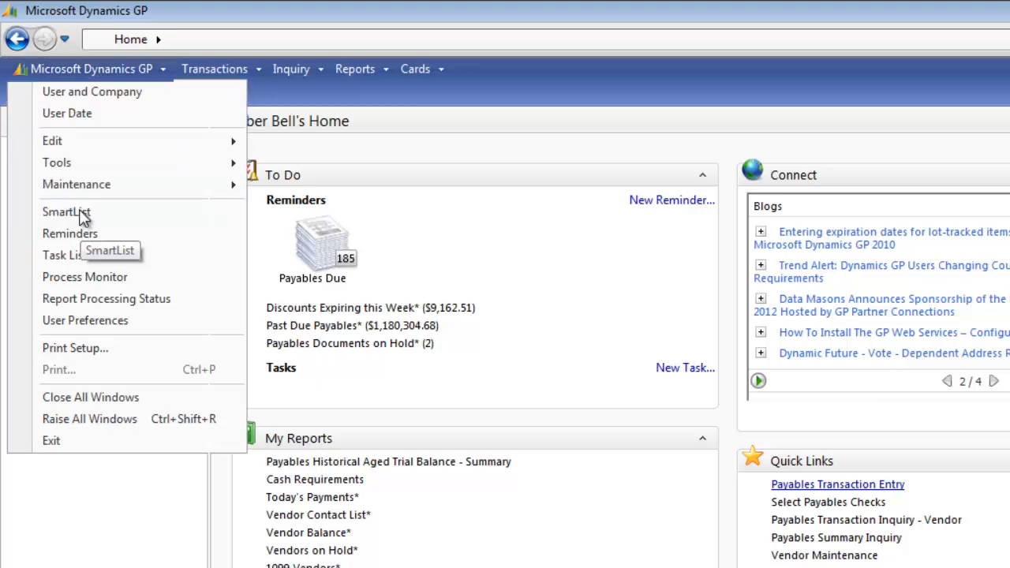
- Open SmartList, expand Purchasing > Vendors, and maximize the window
{"action": "left_click", "coordinate": [66, 212]}
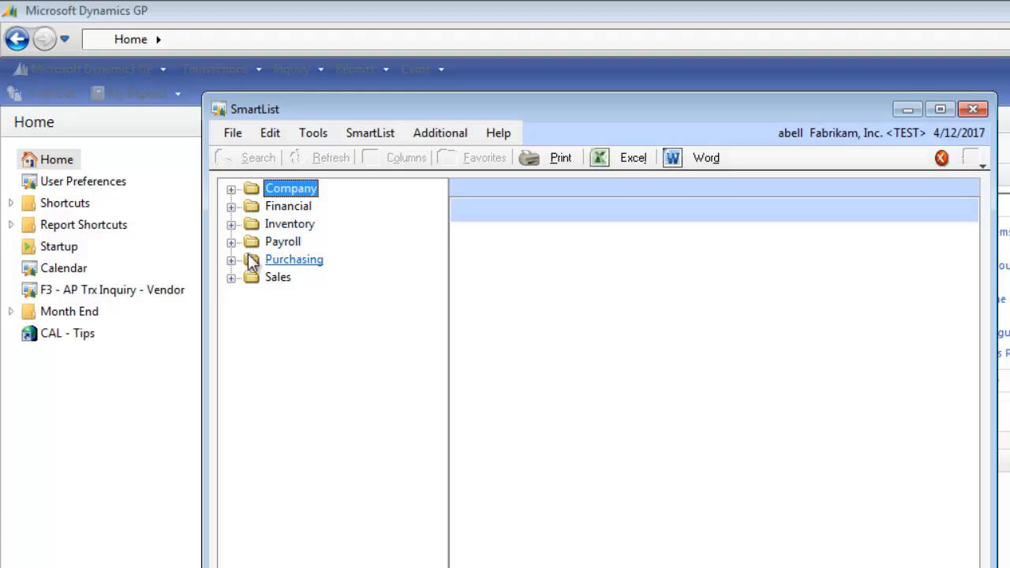
{"action": "left_click", "coordinate": [230, 259]}
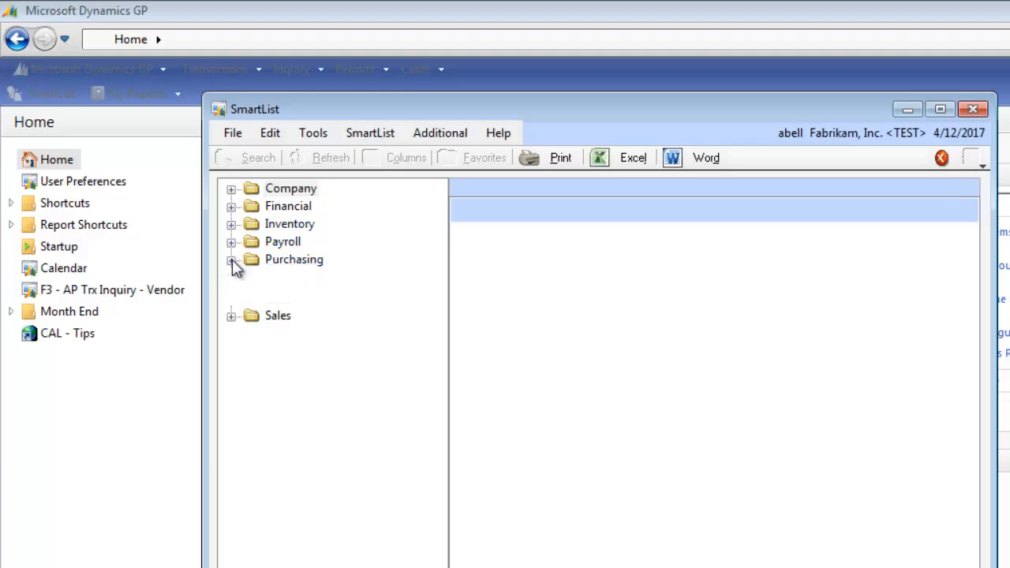
{"action": "left_click", "coordinate": [231, 258]}
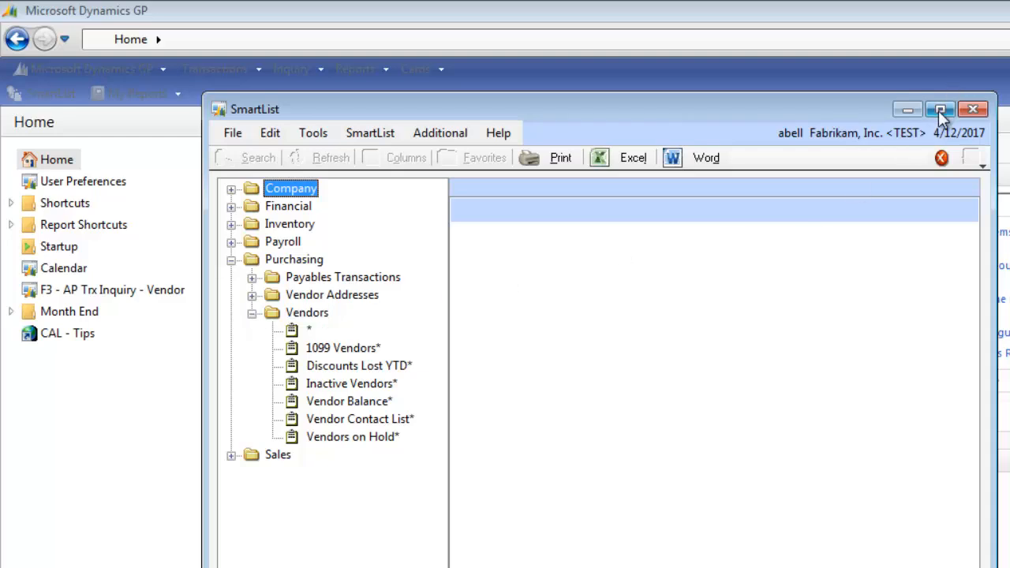
{"action": "left_click", "coordinate": [939, 109]}
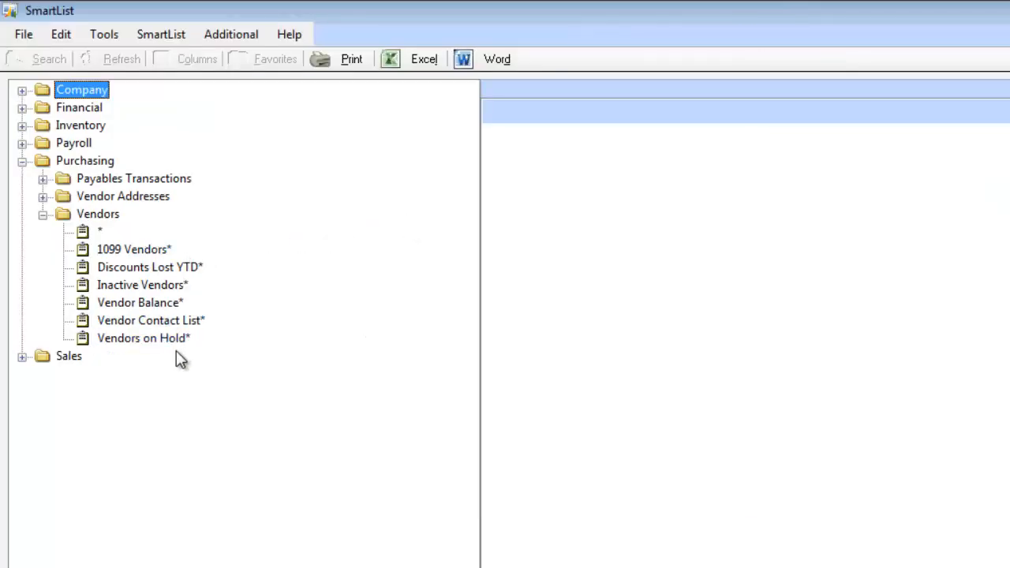
{"action": "mouse_move", "coordinate": [133, 249]}
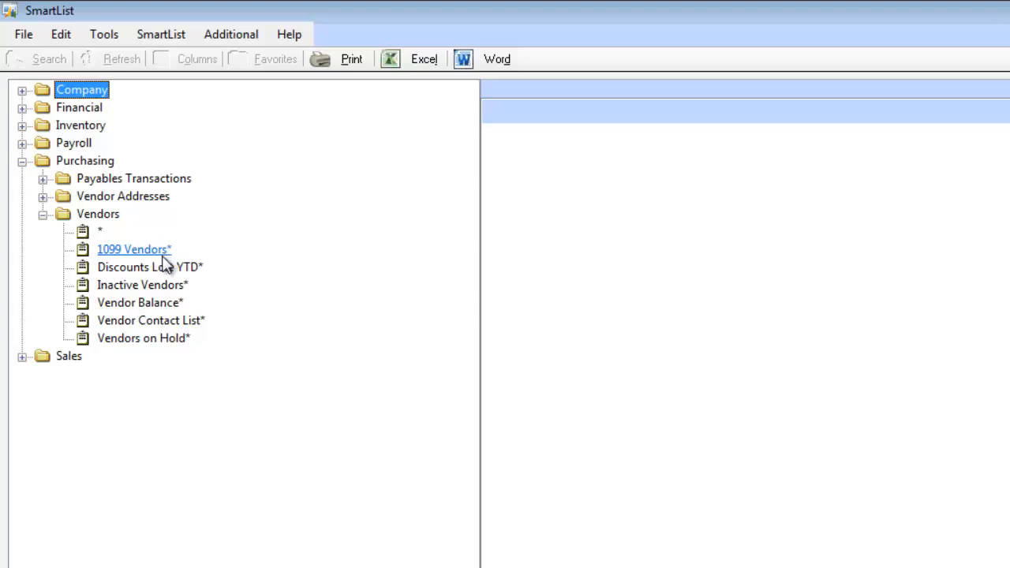
{"action": "mouse_move", "coordinate": [144, 254]}
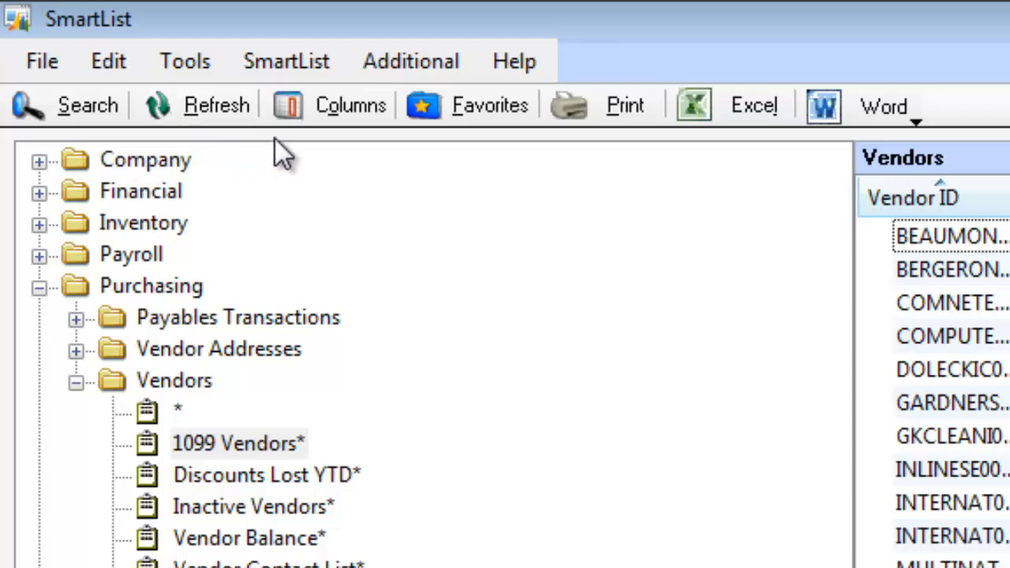
{"action": "mouse_move", "coordinate": [465, 105]}
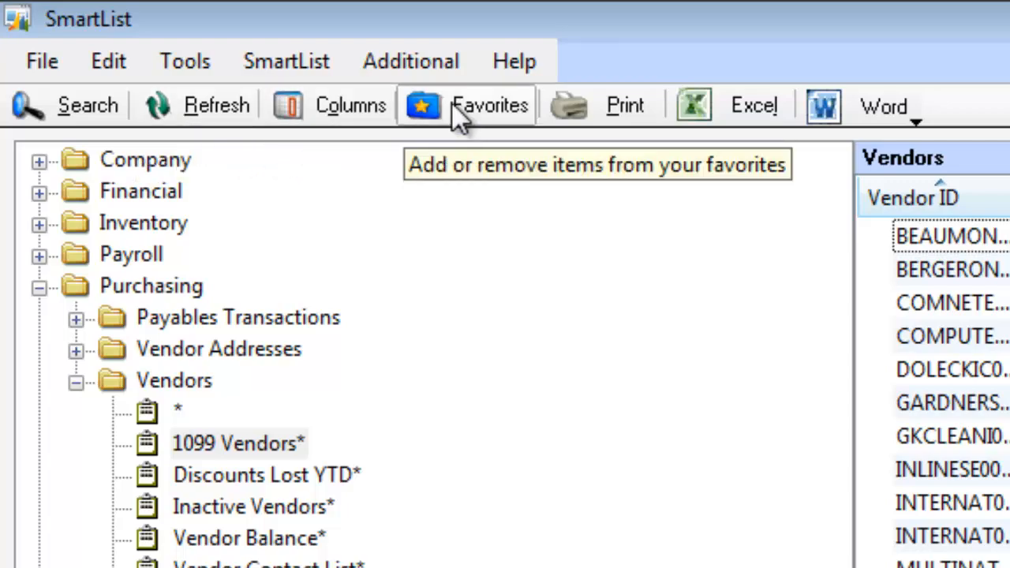
- Add the Tax ID Number and Tax Registration Number columns to the 1099 Vendors results
{"action": "left_click", "coordinate": [350, 105]}
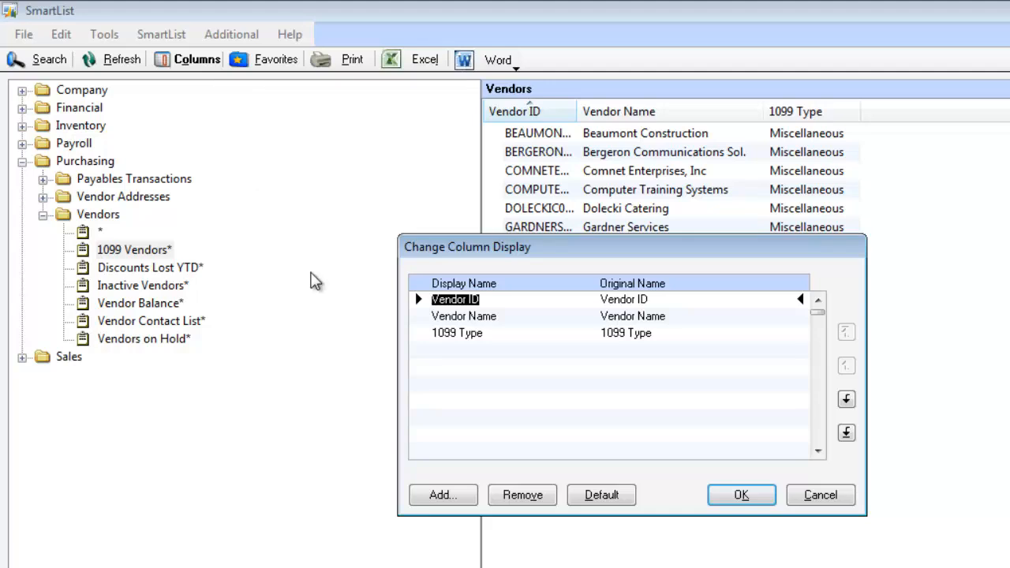
{"action": "left_click", "coordinate": [442, 495]}
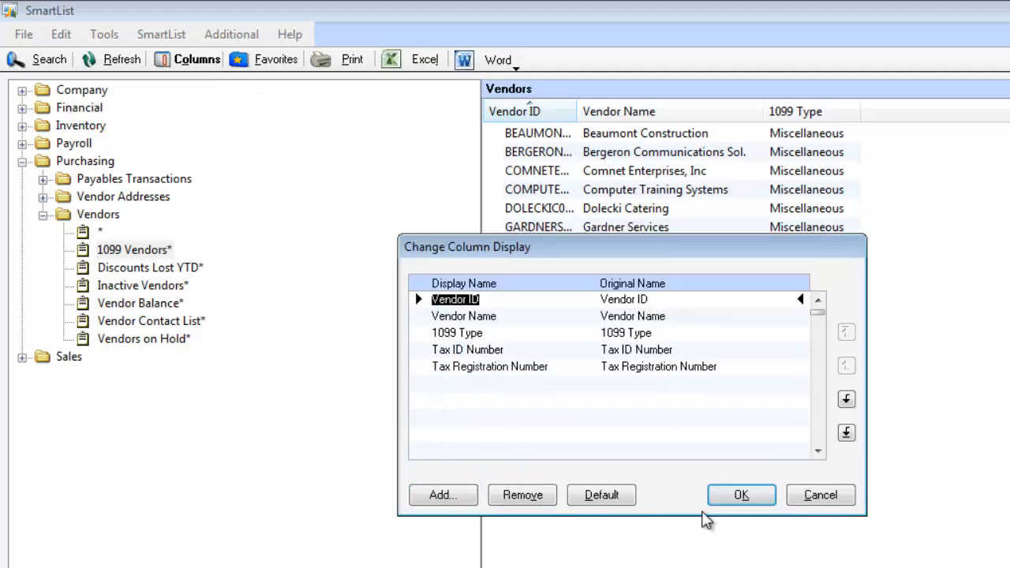
{"action": "left_click", "coordinate": [740, 494]}
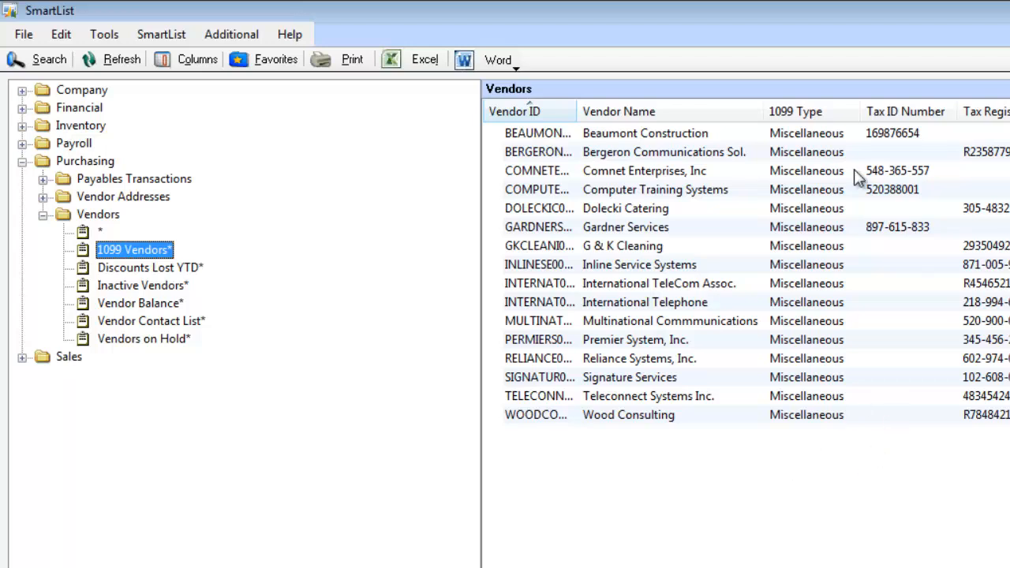
- Open Comnet Enterprises' vendor record options and select its existing tax ID
{"action": "double_click", "coordinate": [644, 170]}
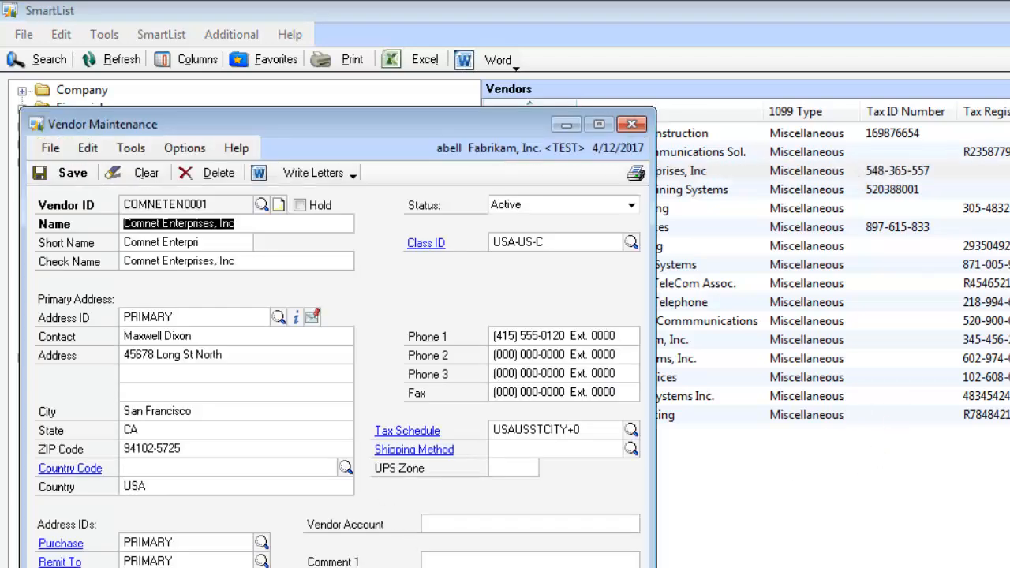
{"action": "left_click", "coordinate": [184, 148]}
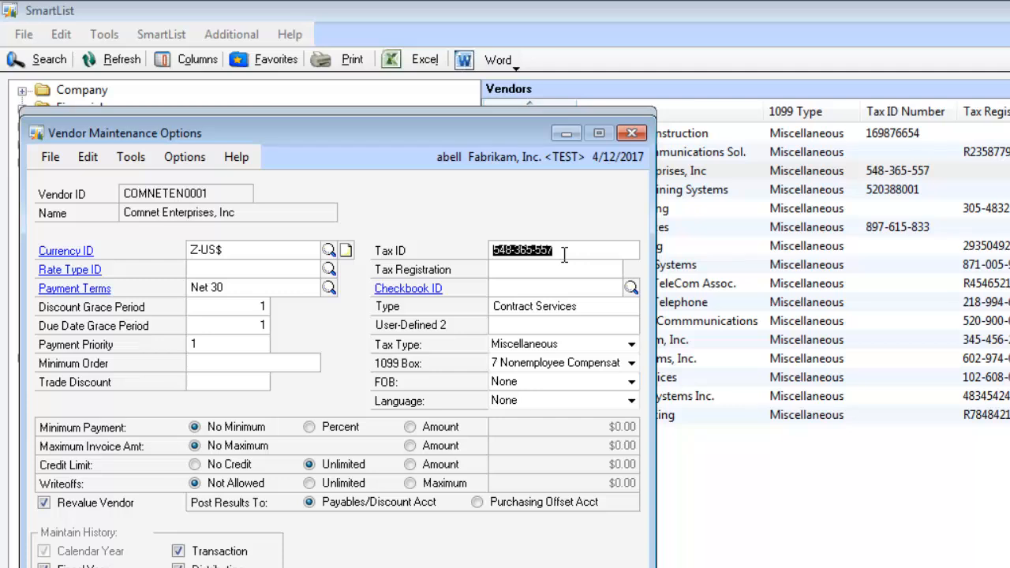
{"action": "left_click", "coordinate": [631, 132]}
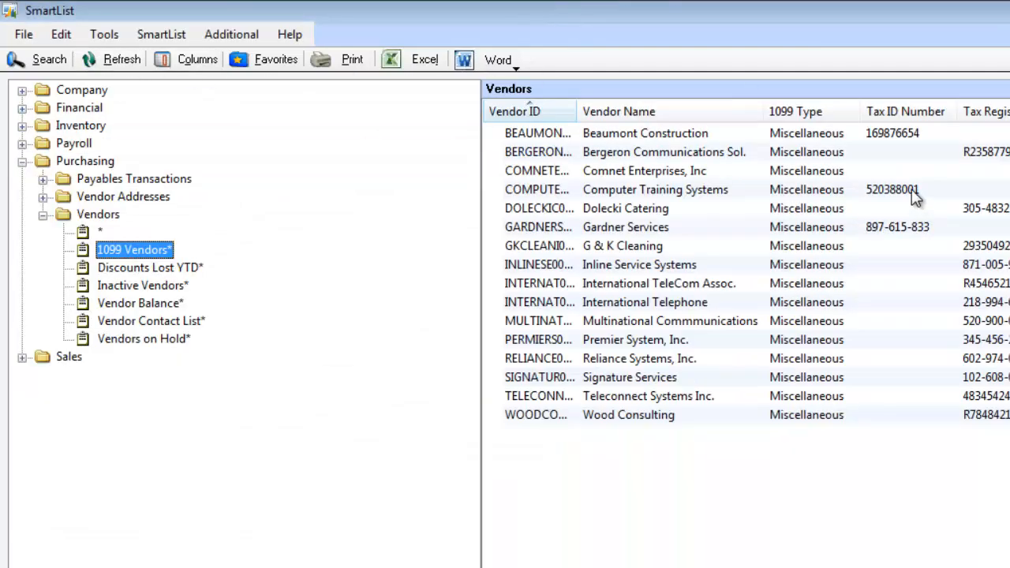
{"action": "mouse_move", "coordinate": [528, 241]}
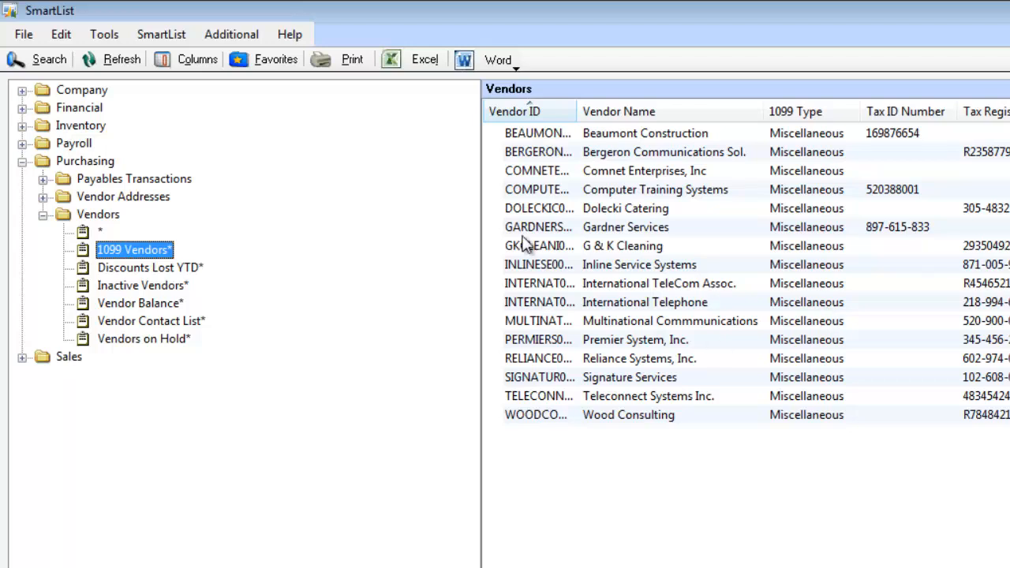
{"action": "mouse_move", "coordinate": [275, 59]}
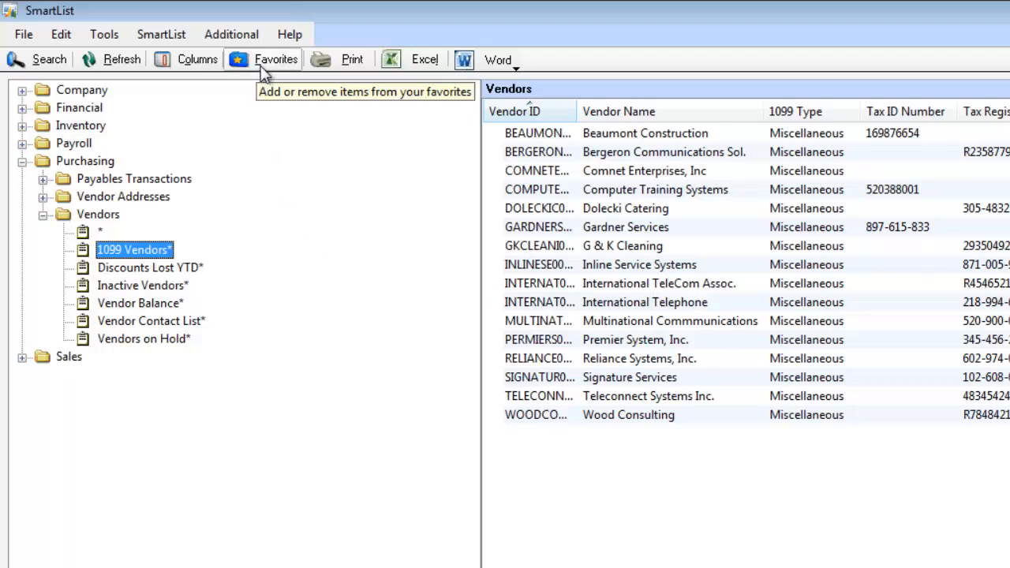
{"action": "mouse_move", "coordinate": [379, 154]}
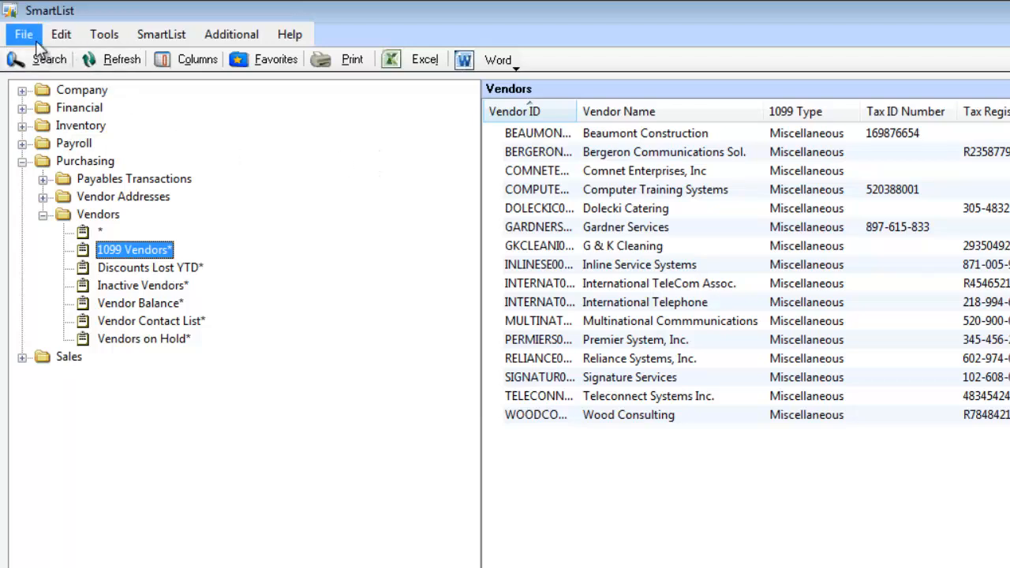
{"action": "mouse_move", "coordinate": [197, 60]}
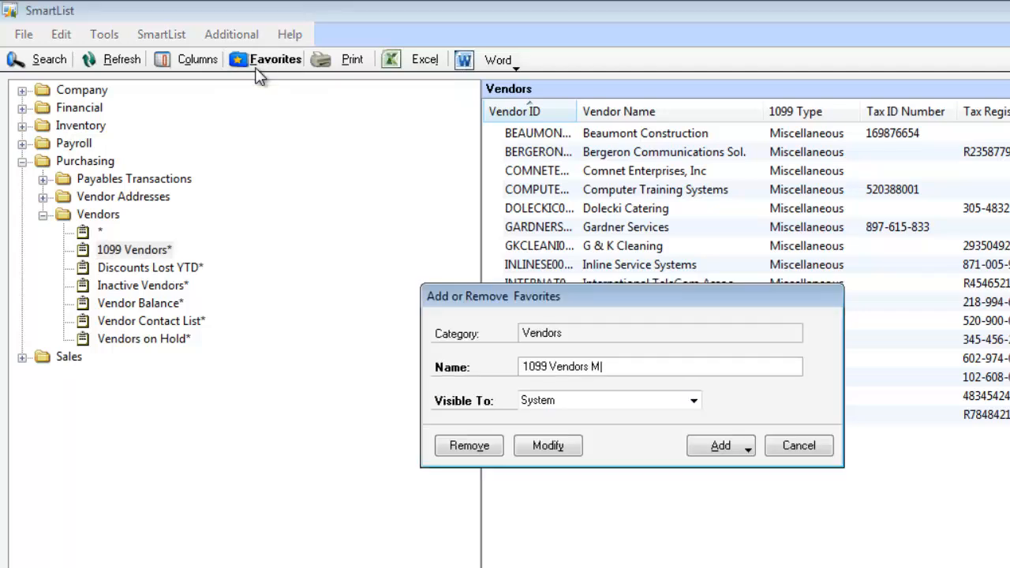
- Name the favorite '1099 Vendors Missing Tax Information' and choose Add favorite and reminder
{"action": "type", "text": "issing Tax Information"}
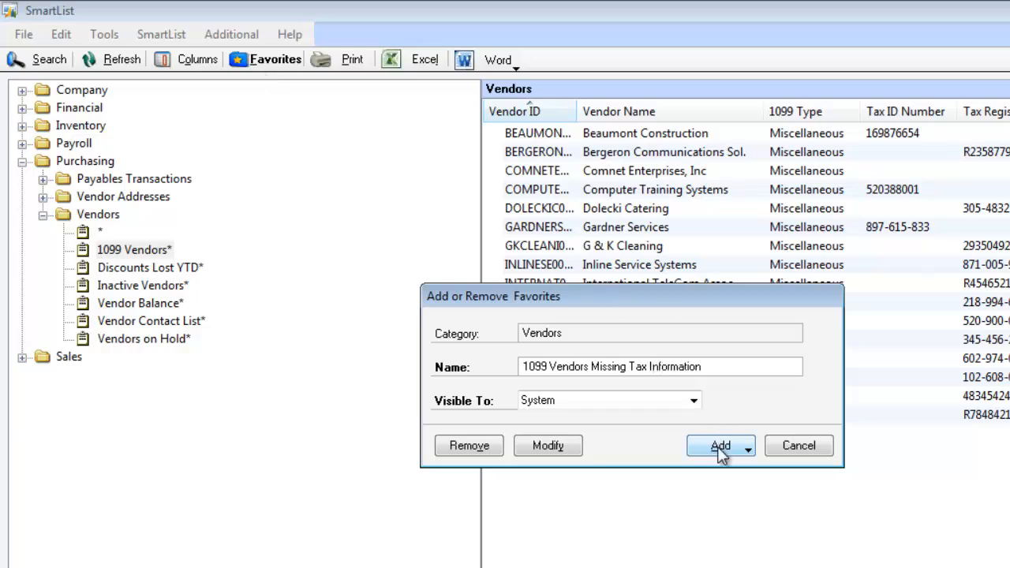
{"action": "left_click", "coordinate": [747, 445]}
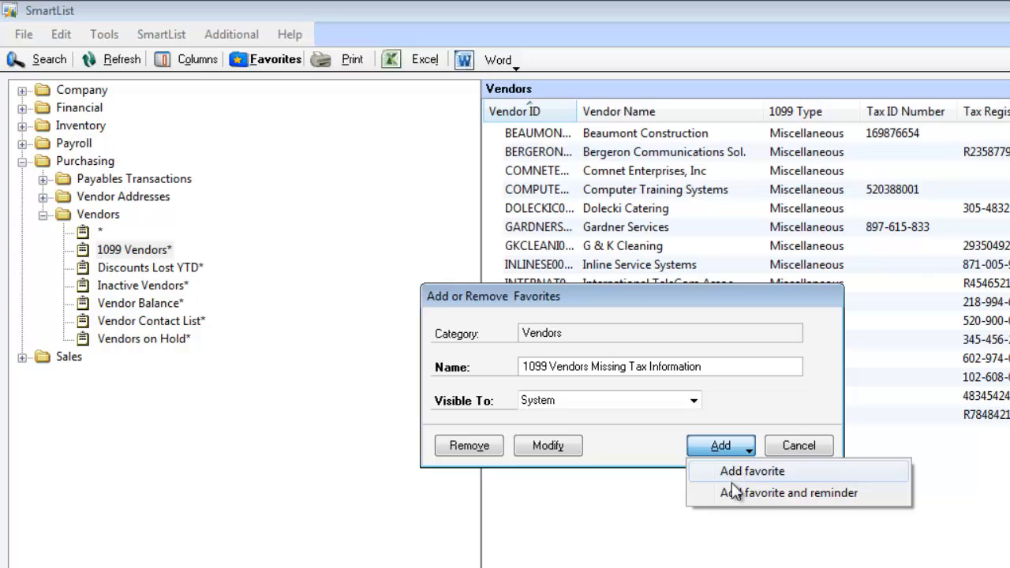
{"action": "mouse_move", "coordinate": [739, 503]}
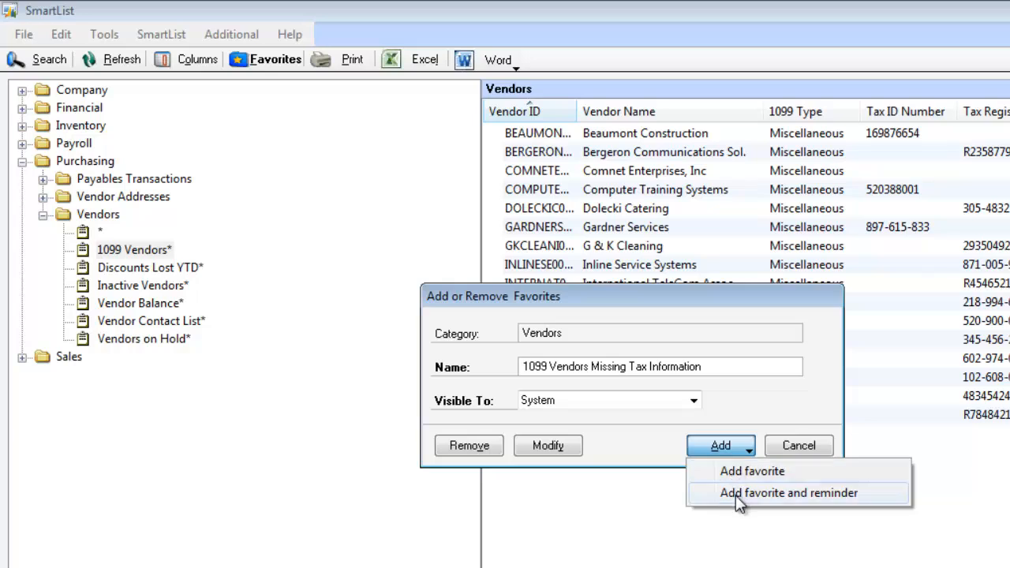
{"action": "left_click", "coordinate": [788, 492]}
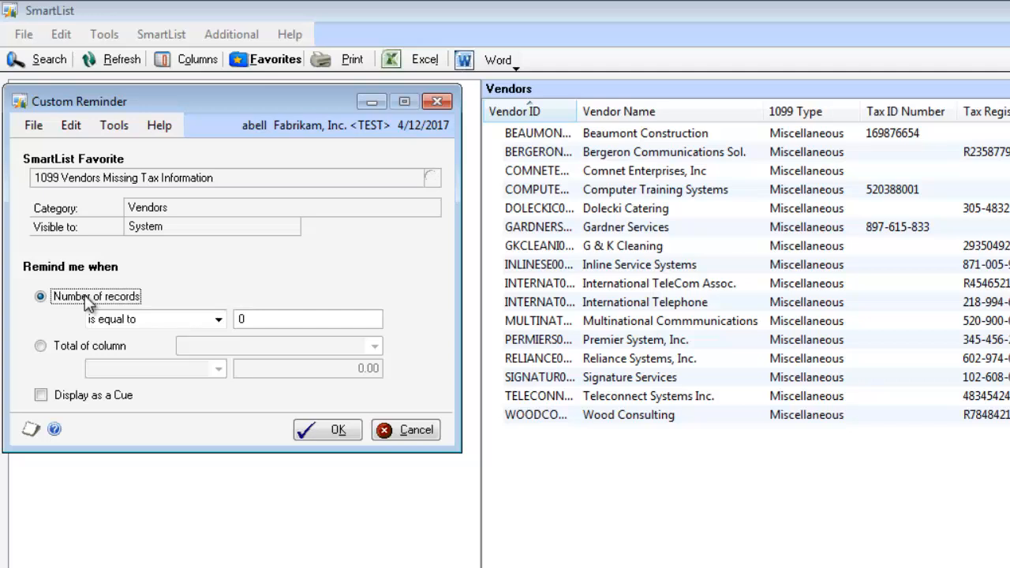
- Set the reminder to trigger when records exceed 0 and save it
{"action": "left_click", "coordinate": [219, 319]}
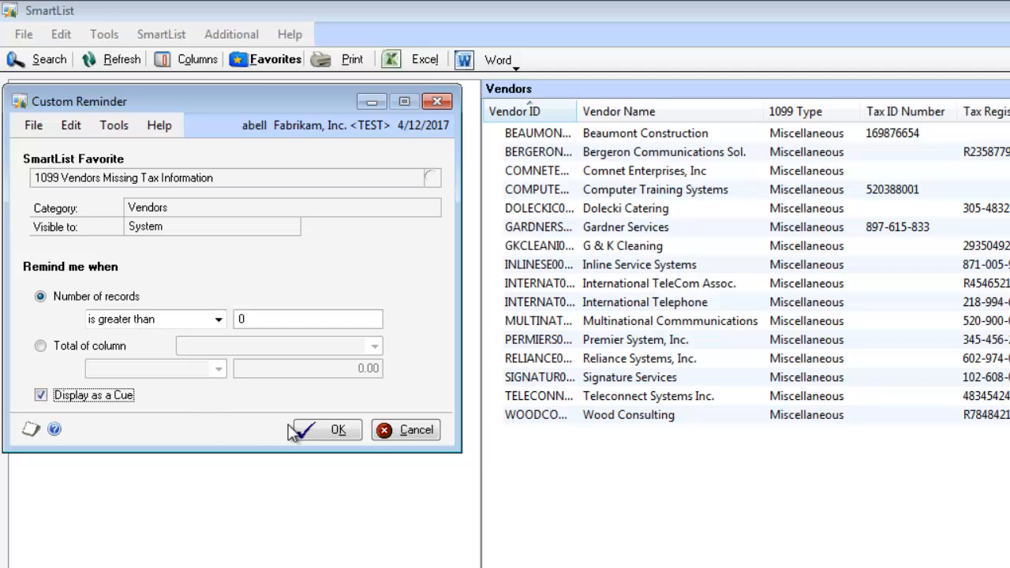
{"action": "left_click", "coordinate": [325, 429]}
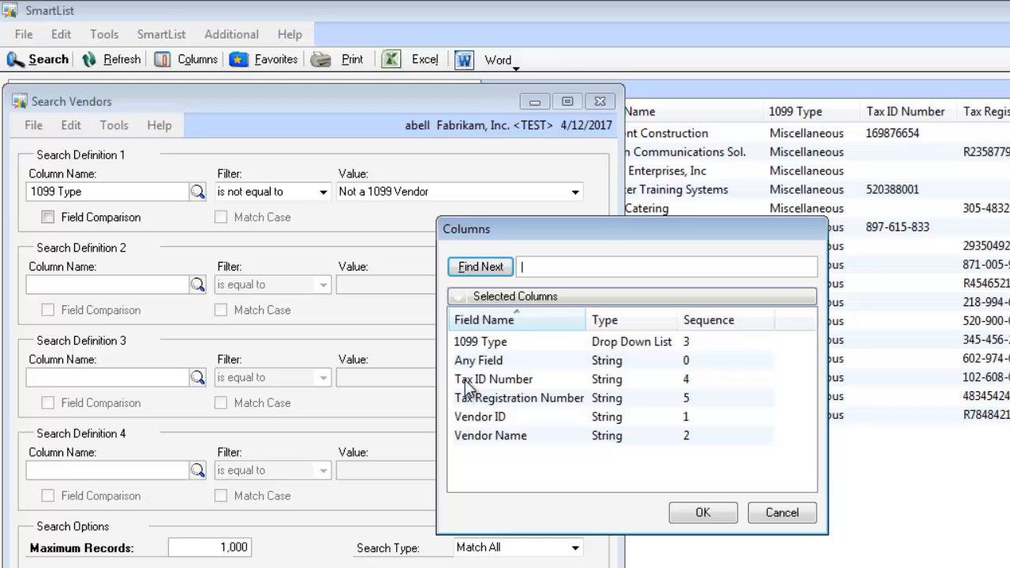
- Pick Tax ID Number as a search column for the empty-value filter
{"action": "double_click", "coordinate": [494, 379]}
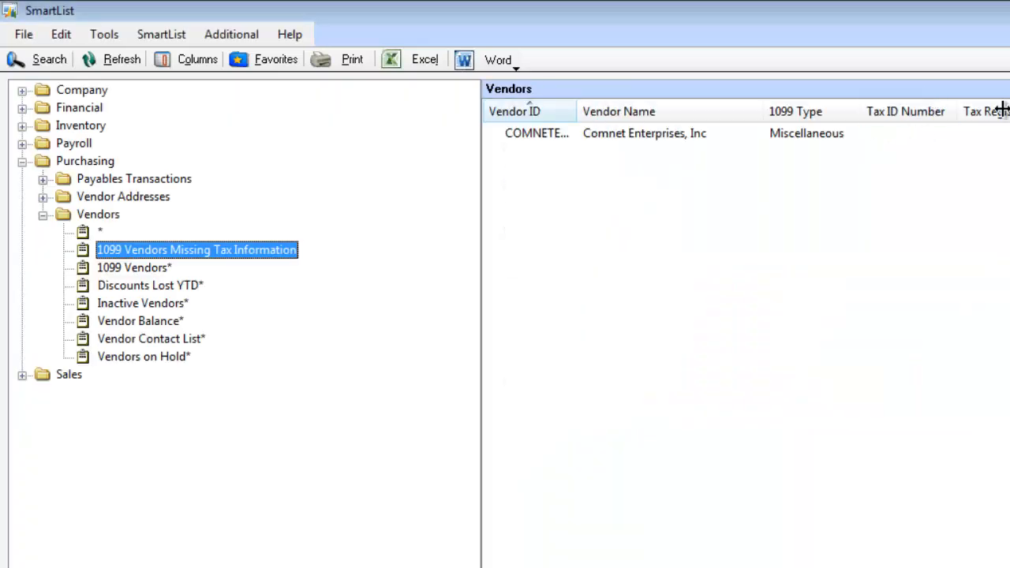
{"action": "mouse_move", "coordinate": [617, 243]}
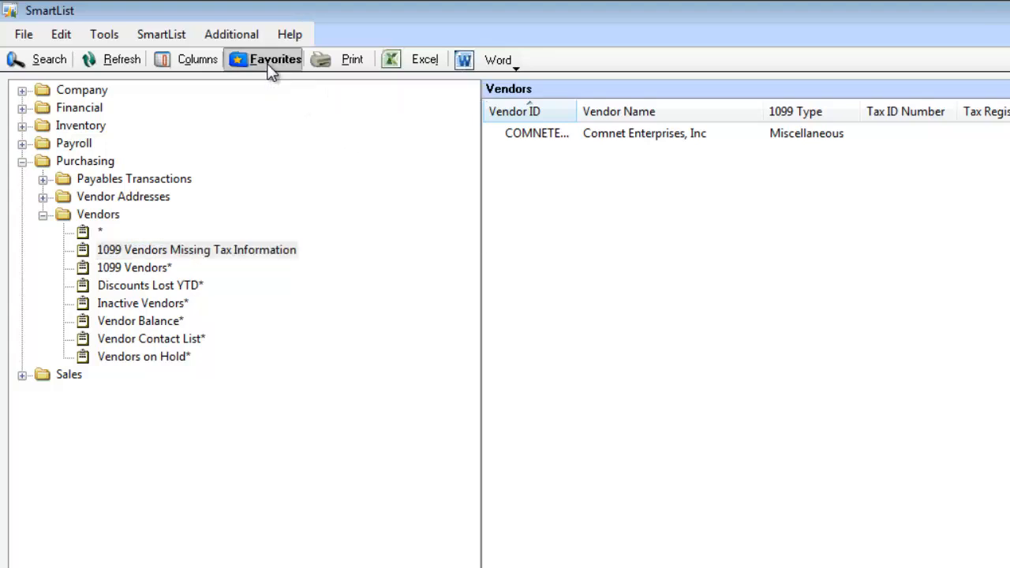
- Modify the favorite with the new filter and accept the reminder warning
{"action": "left_click", "coordinate": [274, 59]}
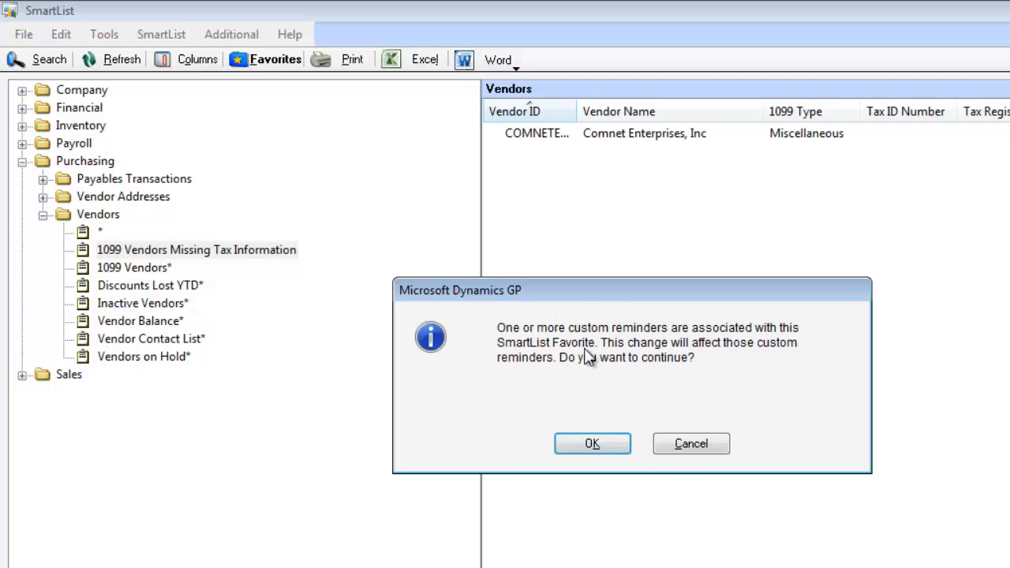
{"action": "left_click", "coordinate": [592, 442]}
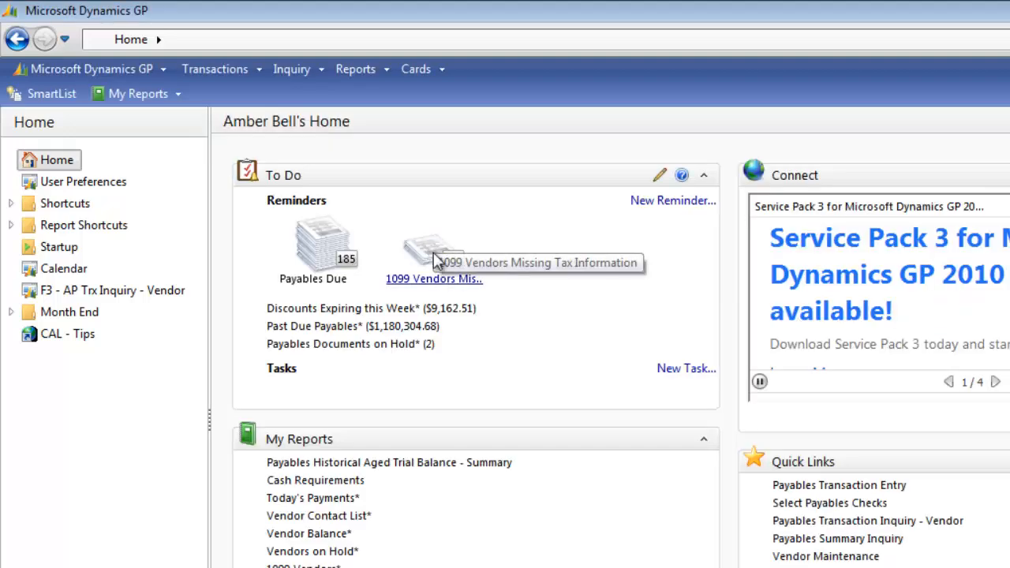
- Open the '1099 Vendors Missing Tax Information' reminder from the Home page To Do pane
{"action": "left_click", "coordinate": [433, 278]}
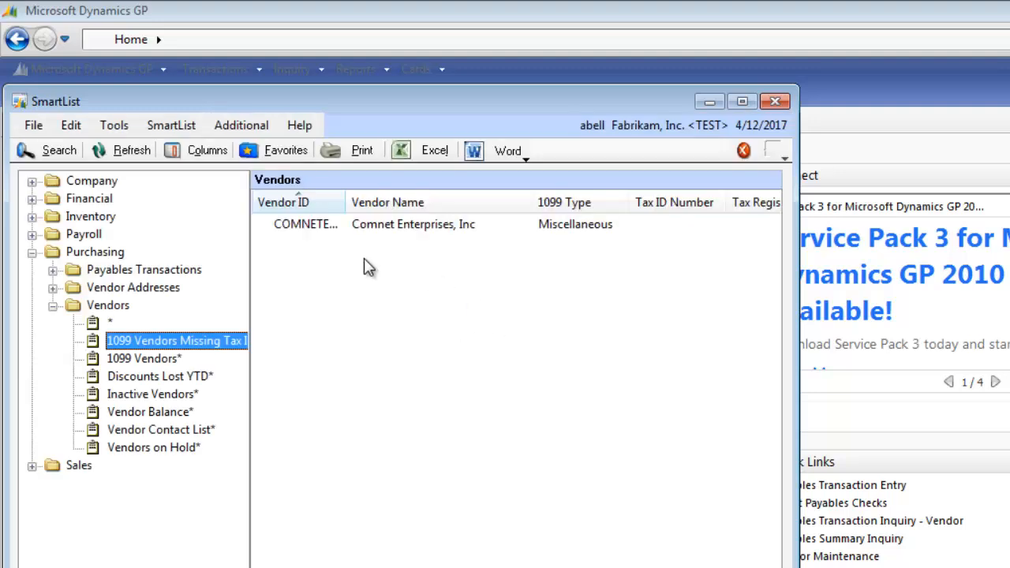
{"action": "mouse_move", "coordinate": [741, 101]}
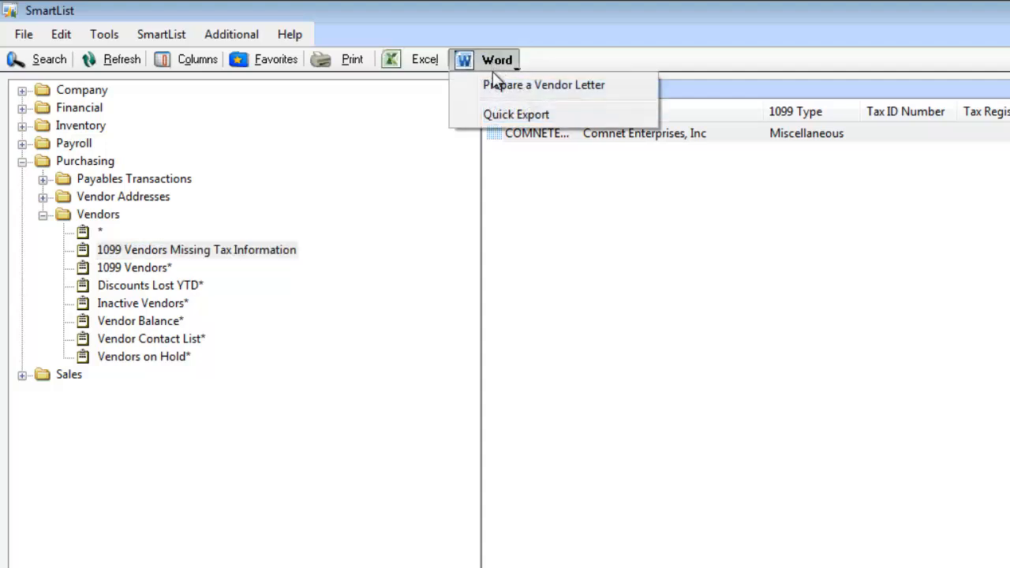
- Prepare a vendor letter using the Request for W-9 template
{"action": "left_click", "coordinate": [544, 85]}
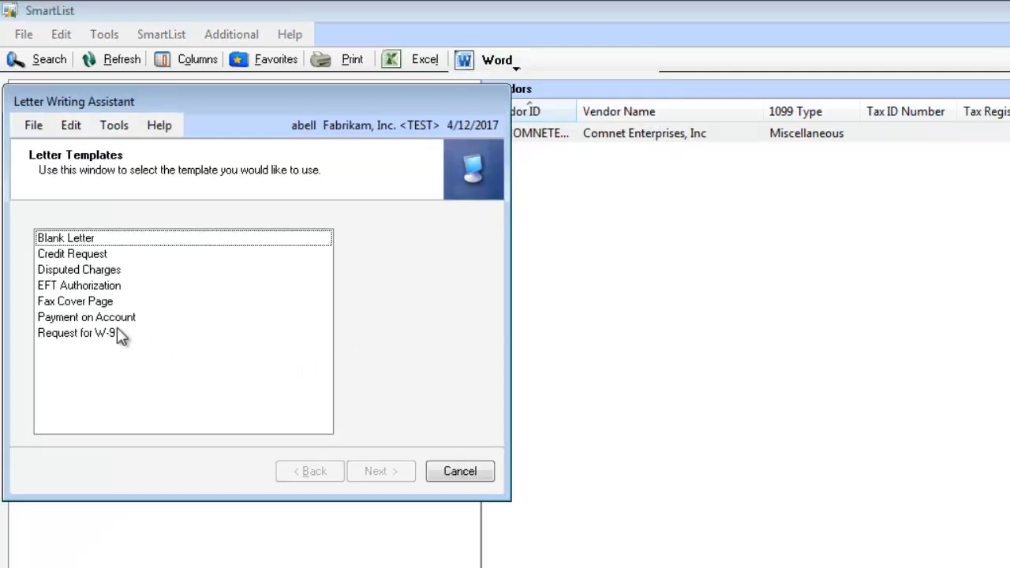
{"action": "left_click", "coordinate": [380, 471]}
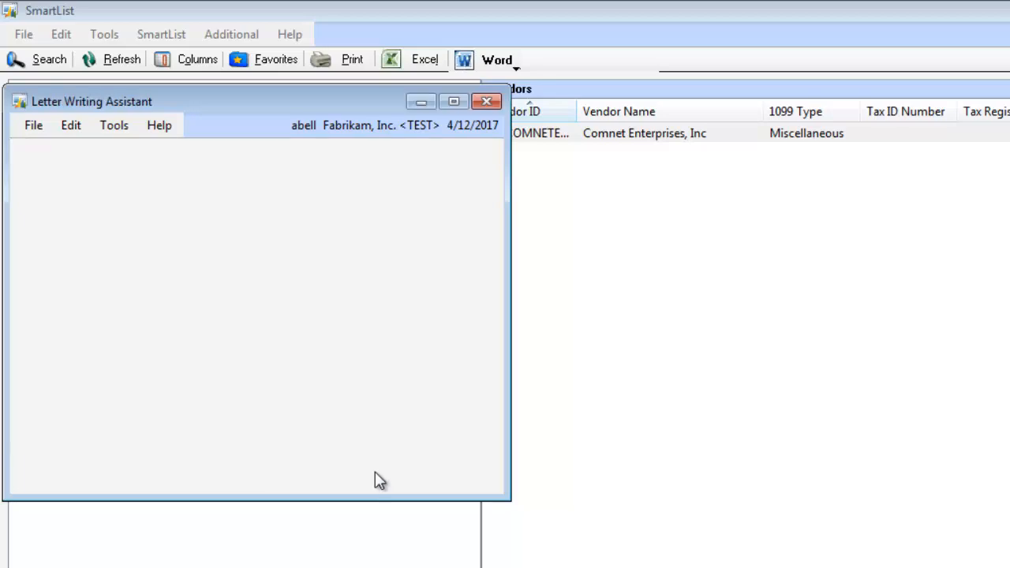